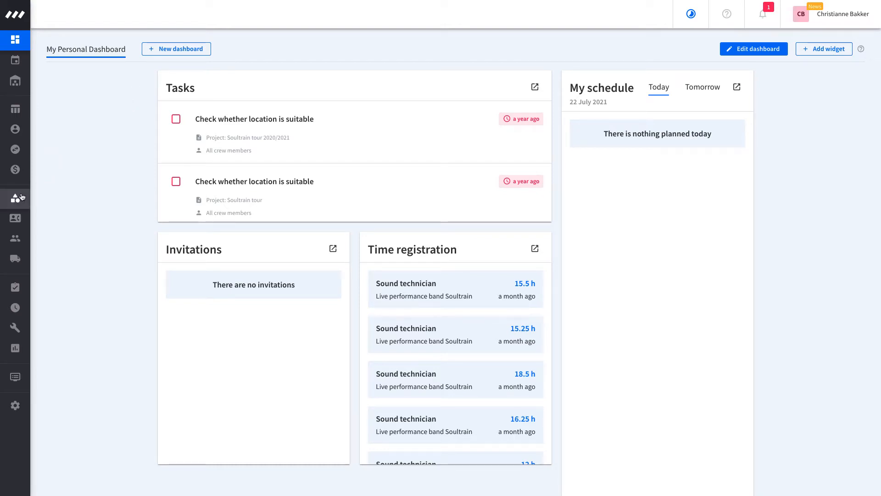
- Navigate via Equipment > Equipment to the full equipment table and browse its items
left_click(16, 198)
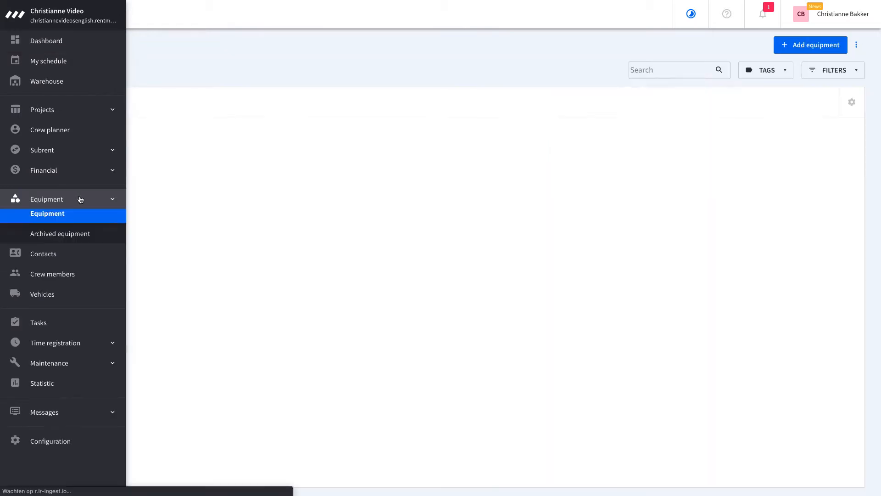
left_click(47, 214)
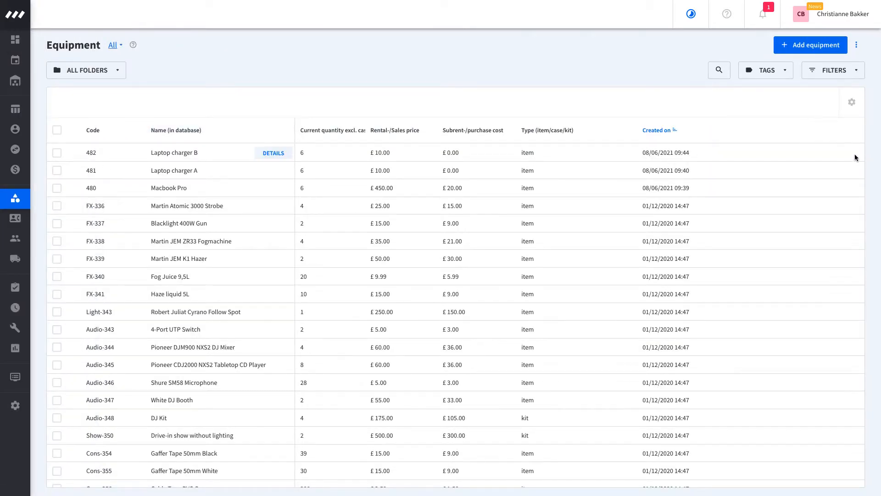
scroll("down", 3)
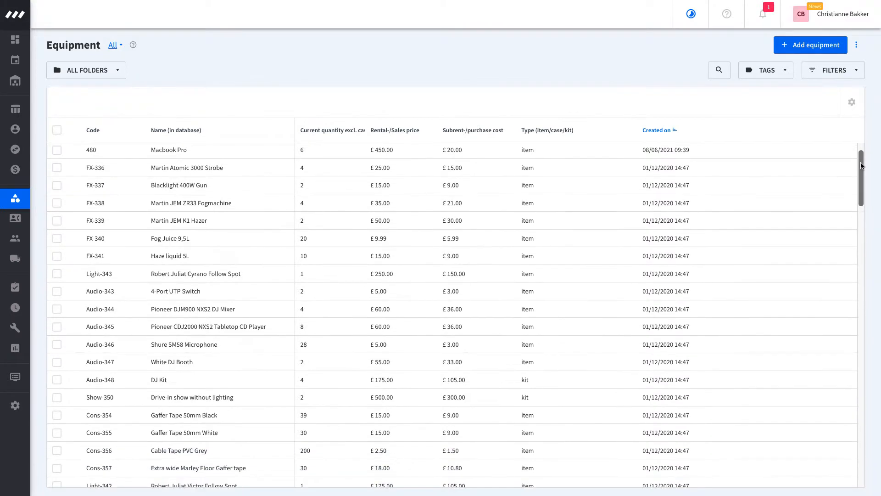
scroll("down", 3)
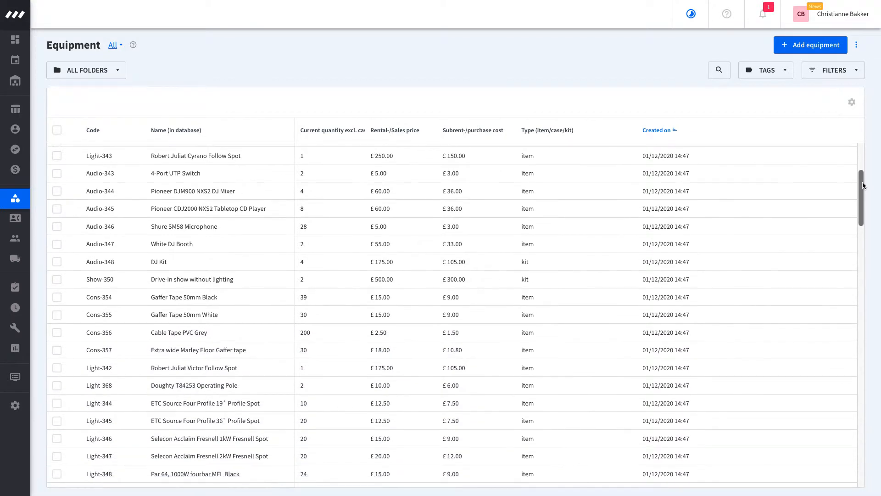
scroll("down", 3)
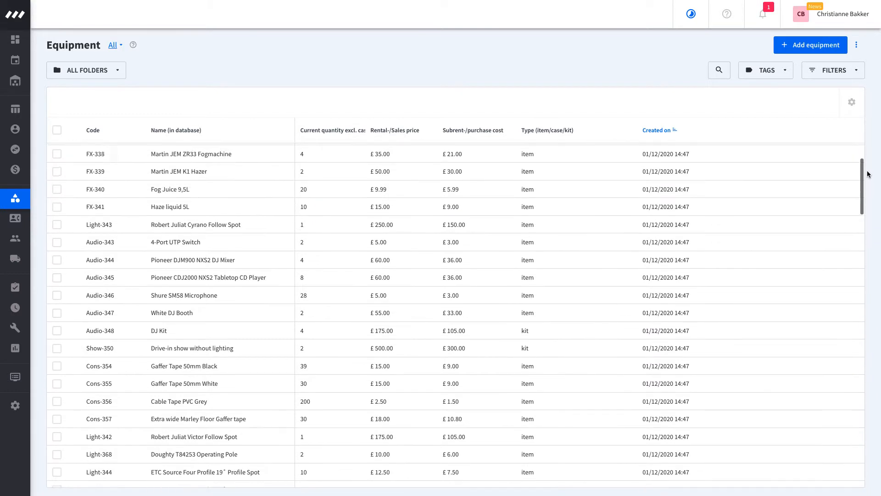
scroll("up", 3)
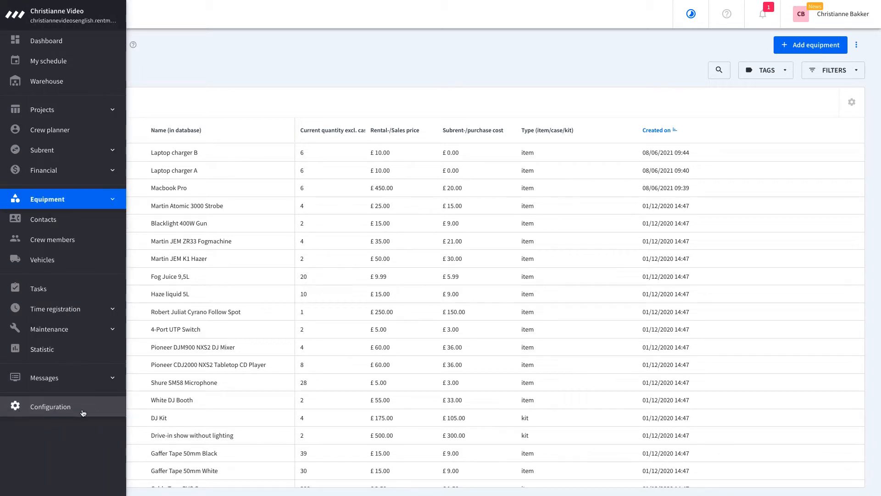
- Go to Configuration in the sidebar, showing Company details and the settings submenu
left_click(50, 406)
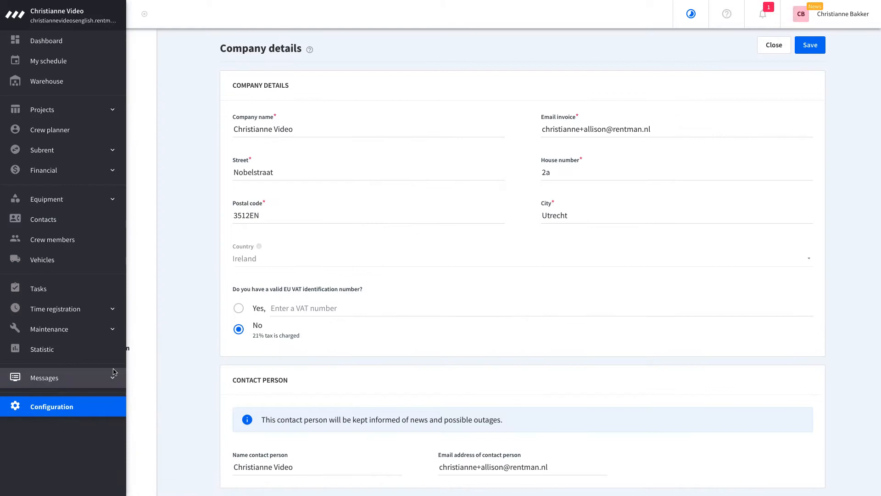
left_click(52, 406)
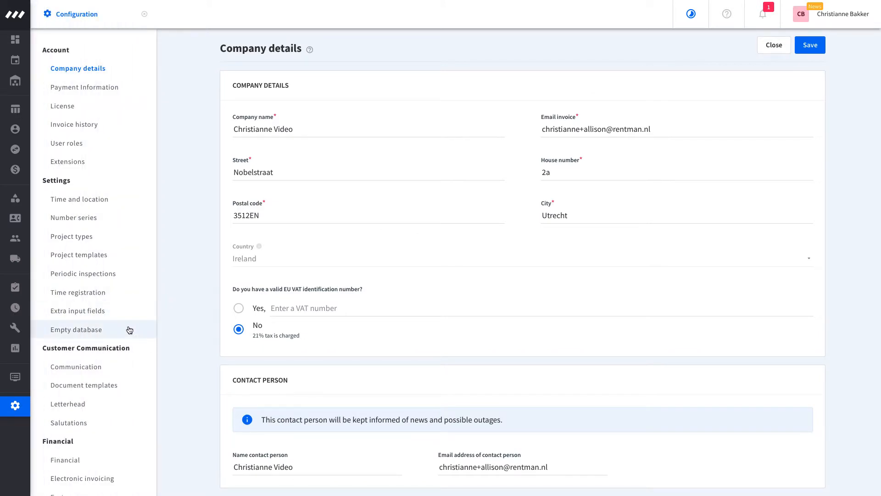
left_click(77, 330)
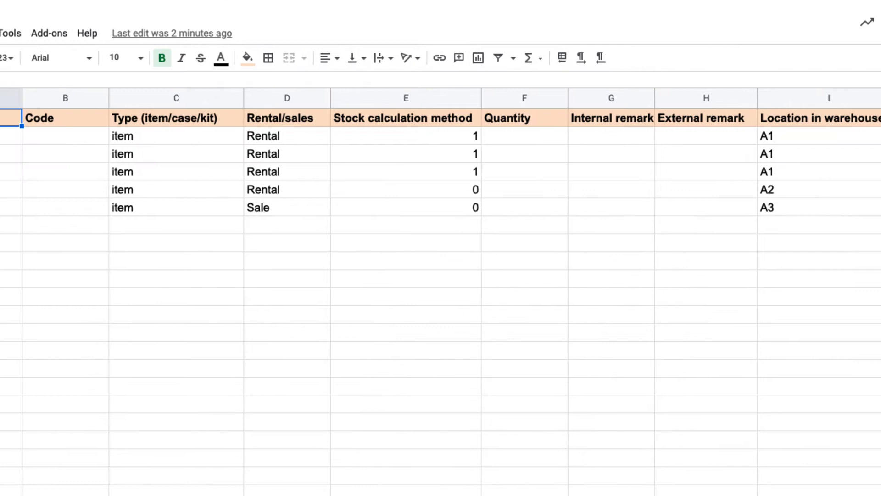
- Enter 30 as the fourth item's Quantity in the template
scroll("right", 3)
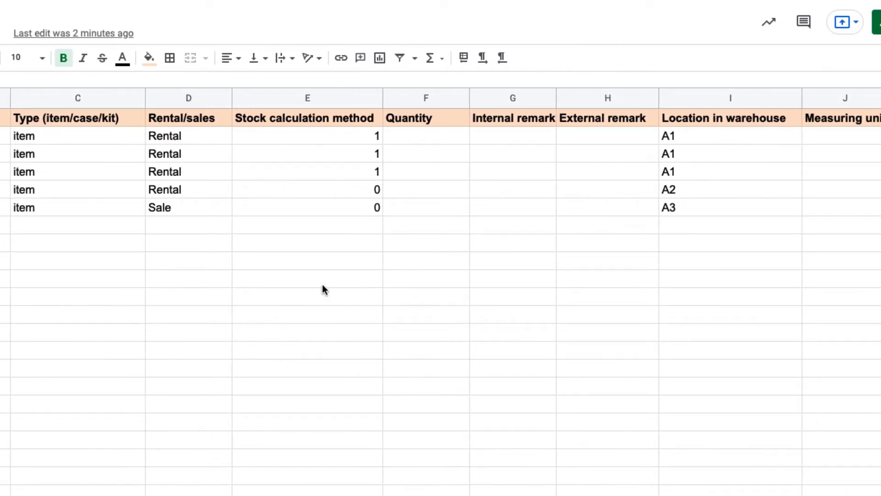
left_click(425, 189)
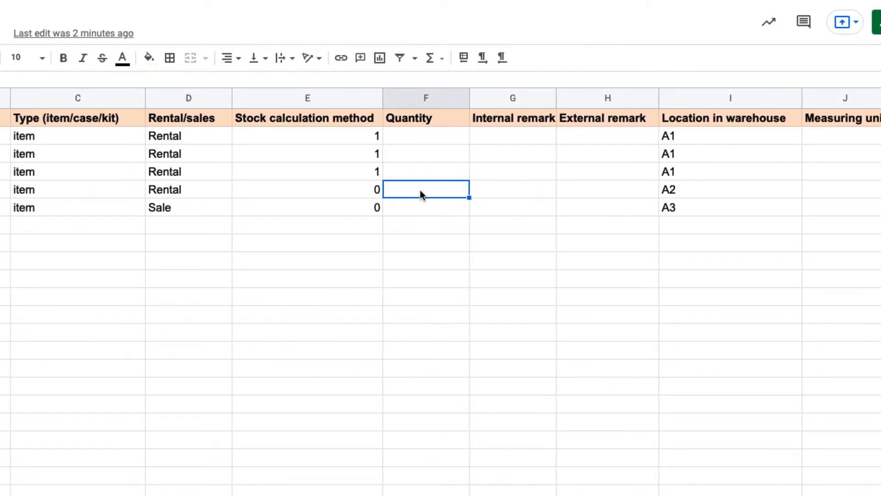
type("30")
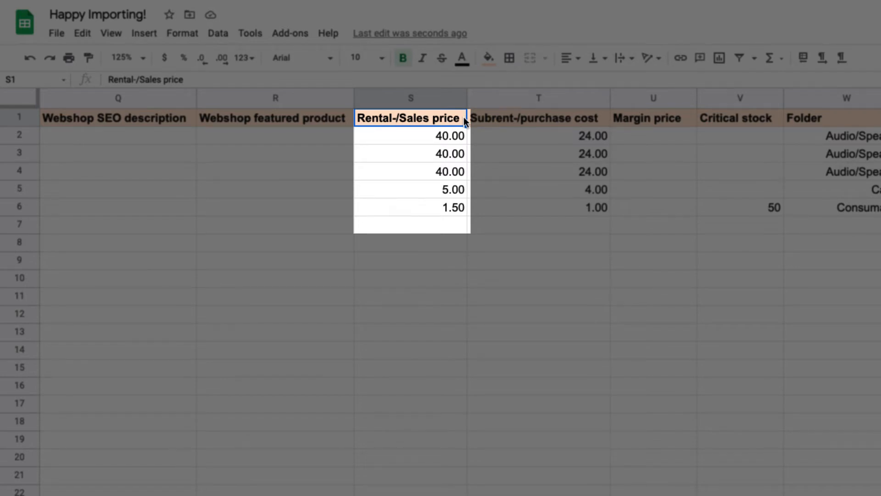
- Clear the three duplicate M00000336 QR codes in AH2:AH4
scroll("right", 3)
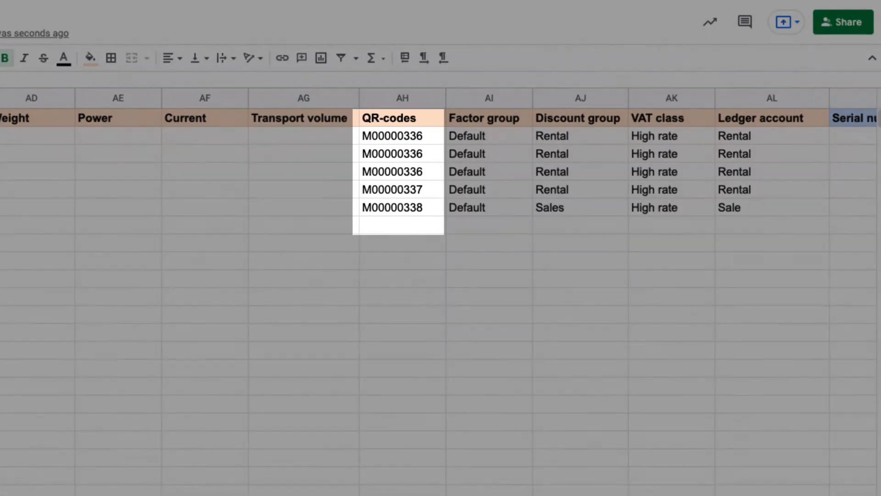
left_click(398, 136)
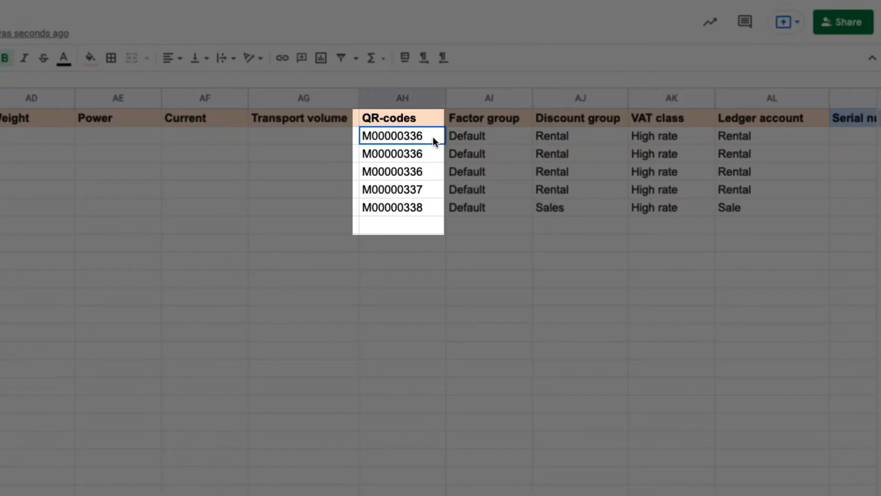
key("Delete")
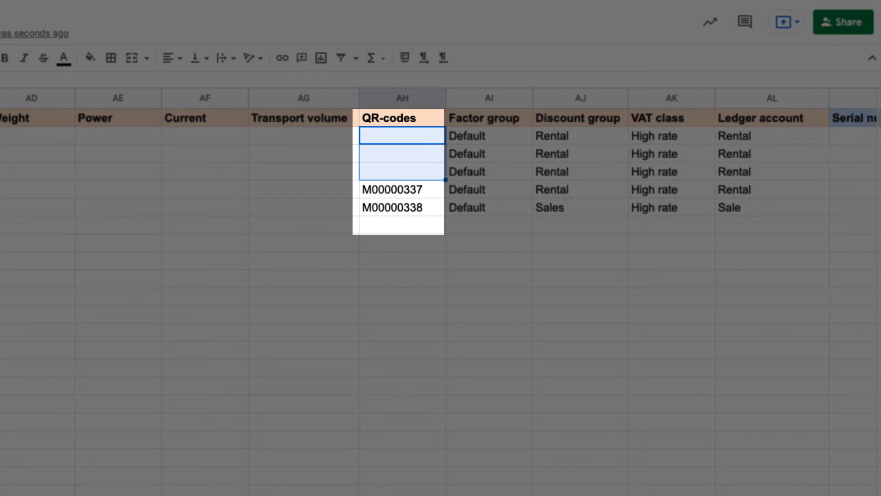
mouse_move(830, 128)
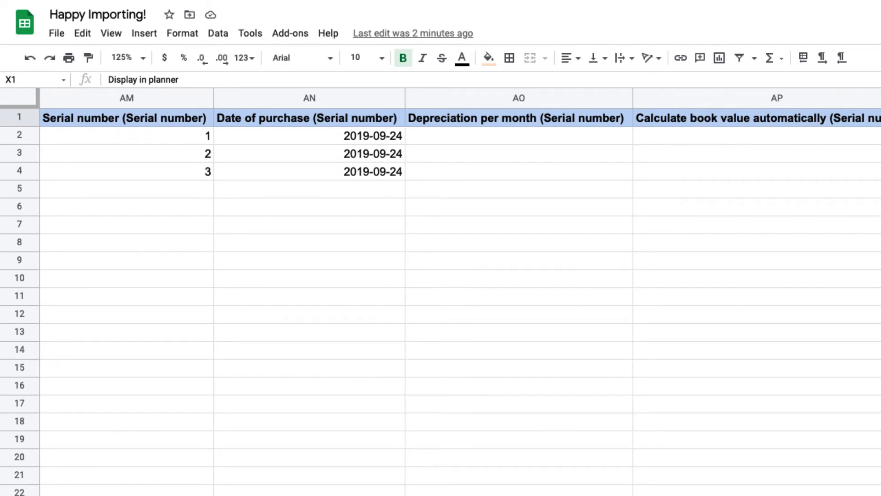
scroll("right", 3)
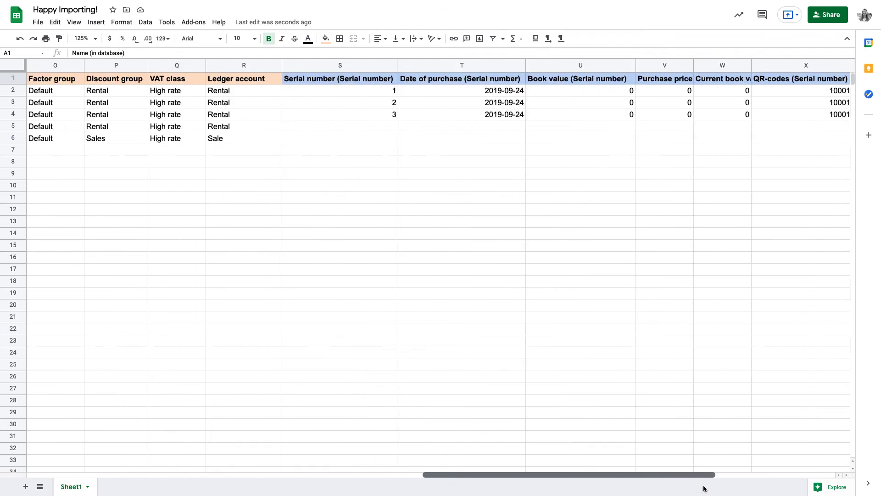
- Scroll the template back toward column A to review the filled columns
scroll("right", 3)
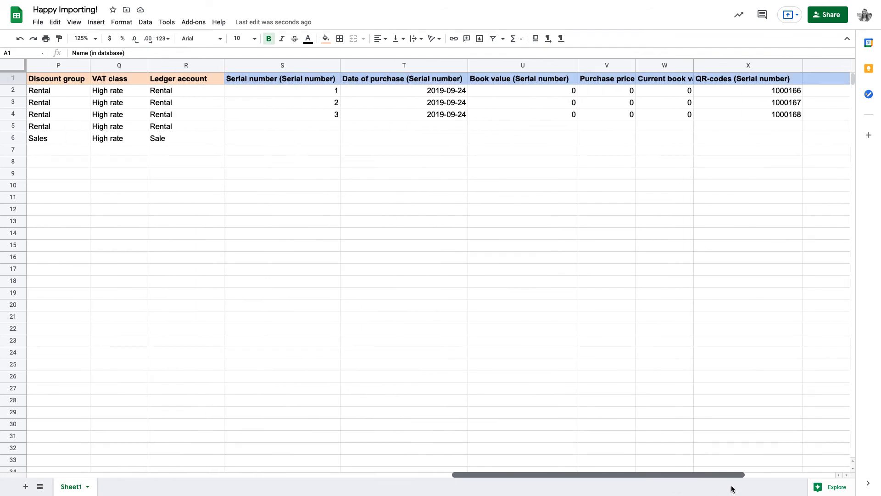
scroll("left", 3)
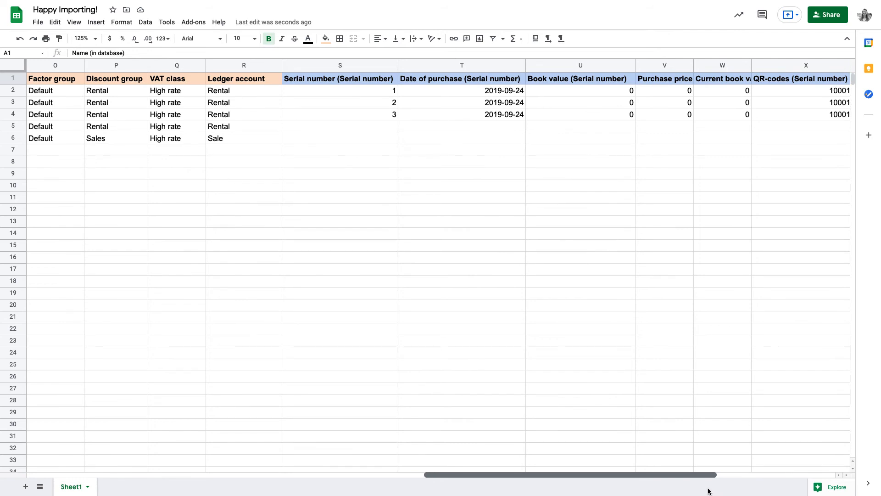
scroll("left", 3)
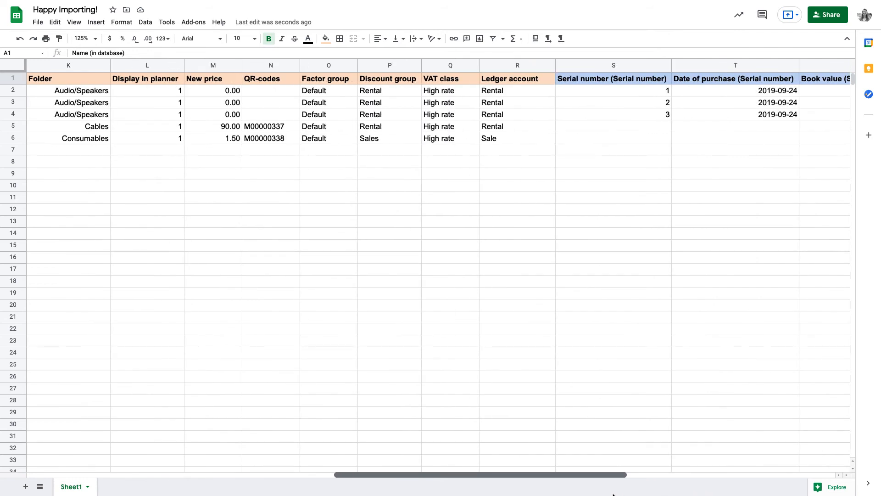
scroll("left", 3)
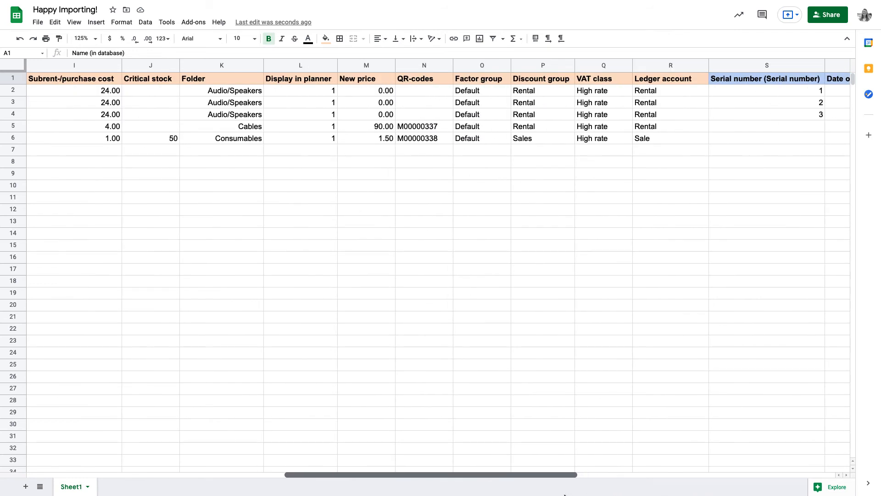
scroll("left", 3)
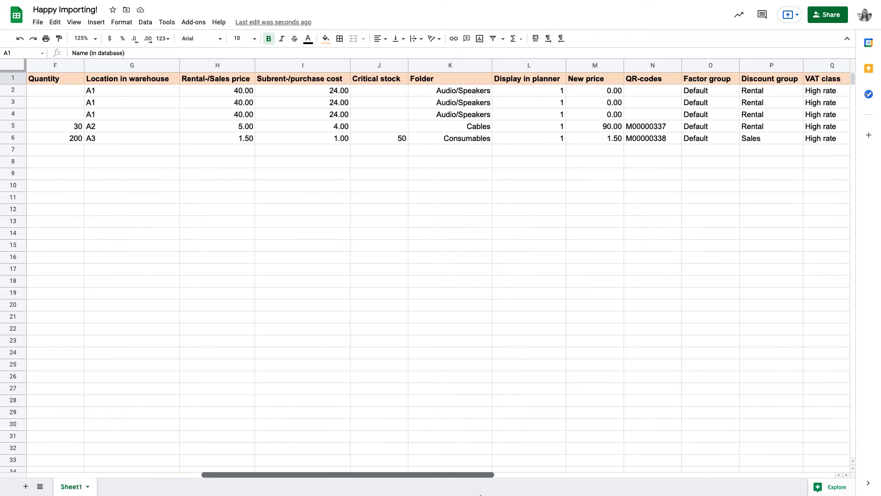
scroll("left", 3)
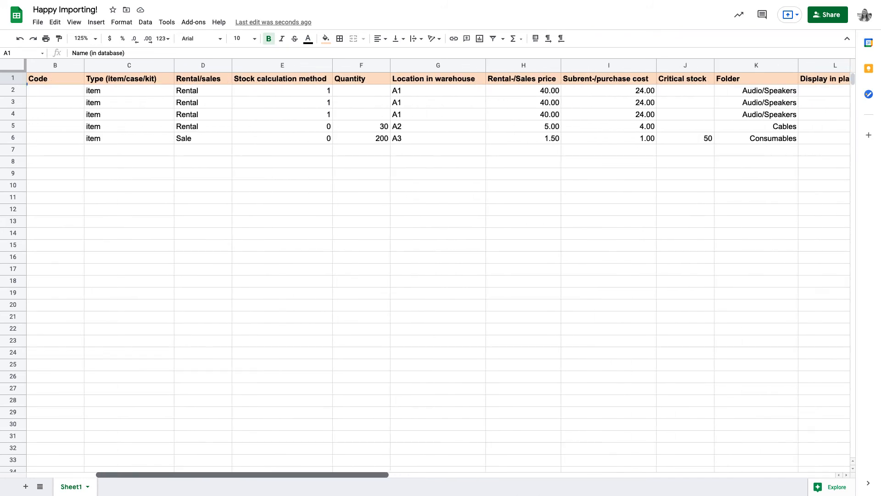
scroll("left", 3)
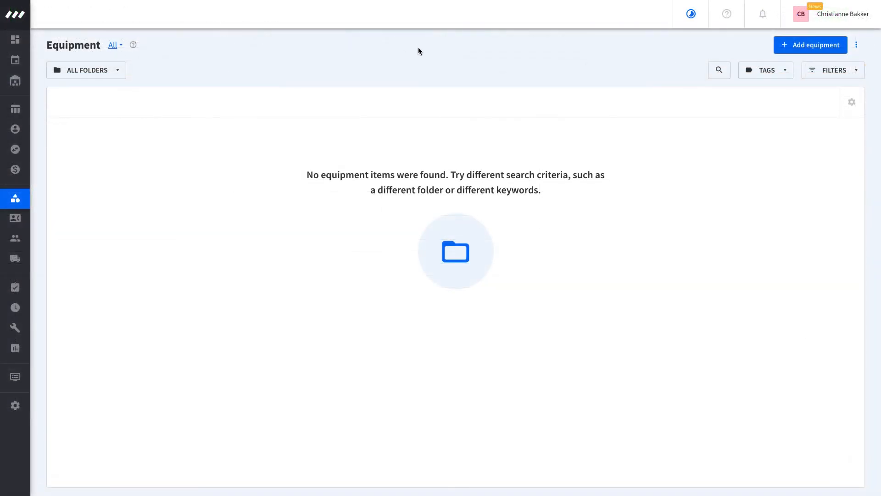
- Start an equipment import from the ⋮ menu with serial numbers set to Yes
left_click(857, 45)
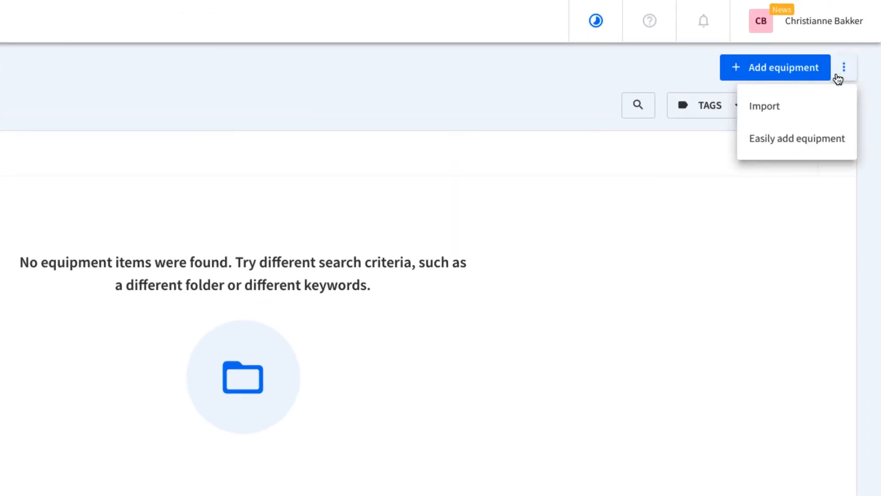
left_click(764, 106)
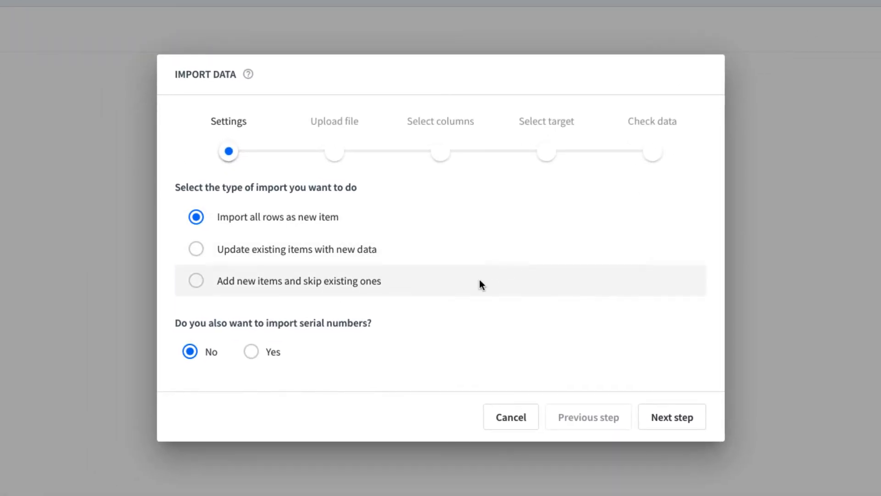
left_click(250, 351)
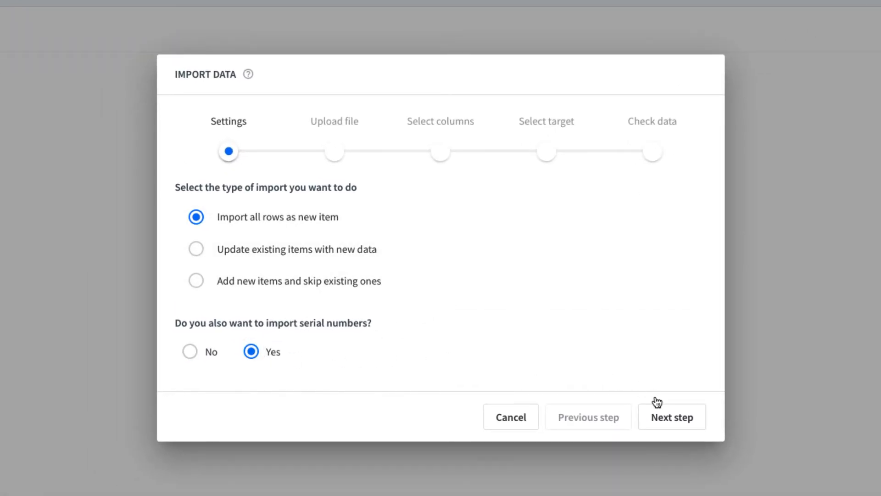
left_click(671, 417)
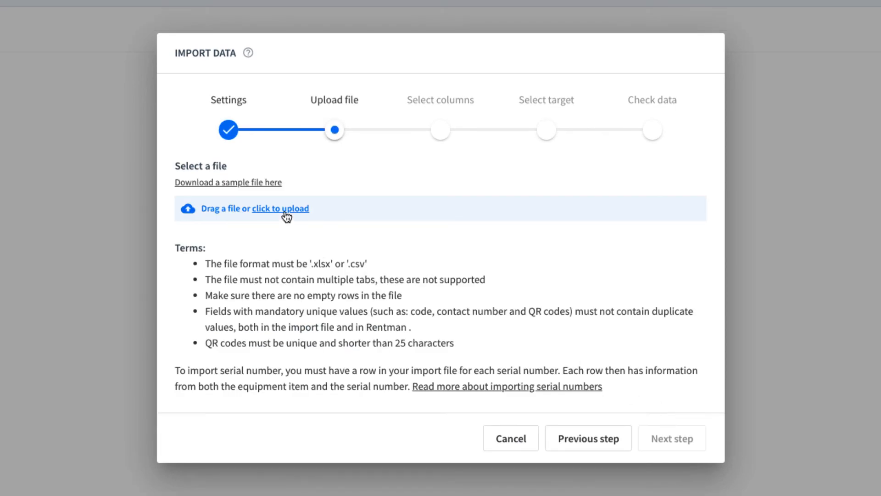
- Upload the Happy Importing!.xlsx template, reaching column selection
left_click(281, 208)
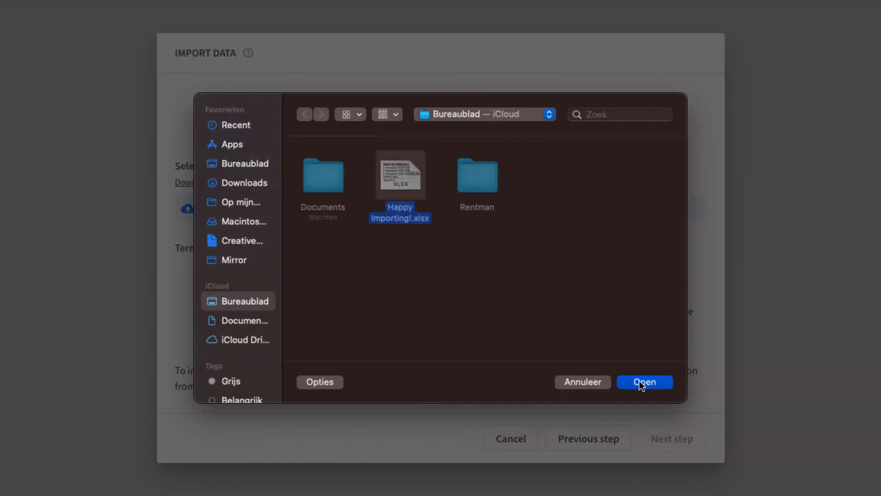
left_click(645, 382)
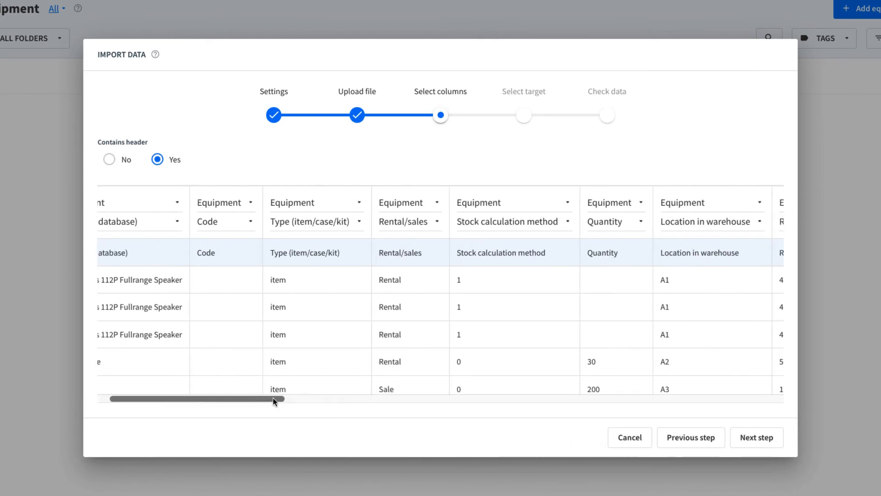
- Keep the Location in warehouse mapping, accept the columns and No folder, reaching Check data
left_click_drag(275, 399, 360, 399)
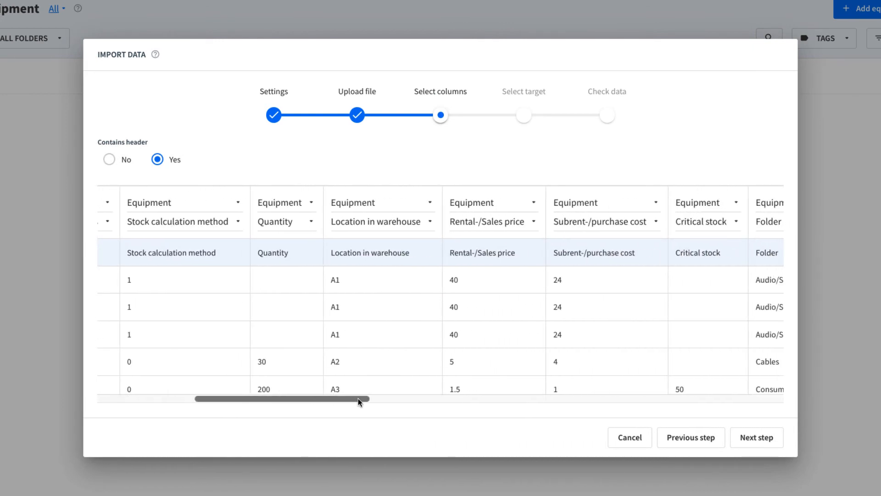
left_click(381, 221)
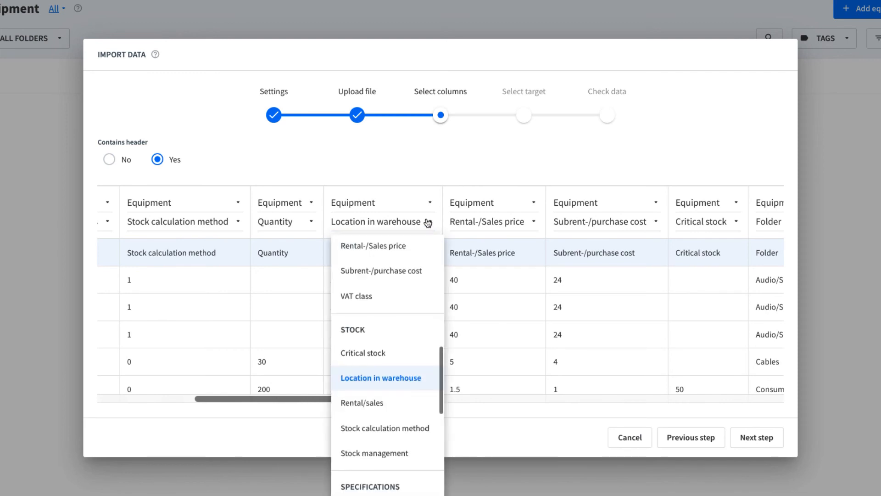
left_click(380, 377)
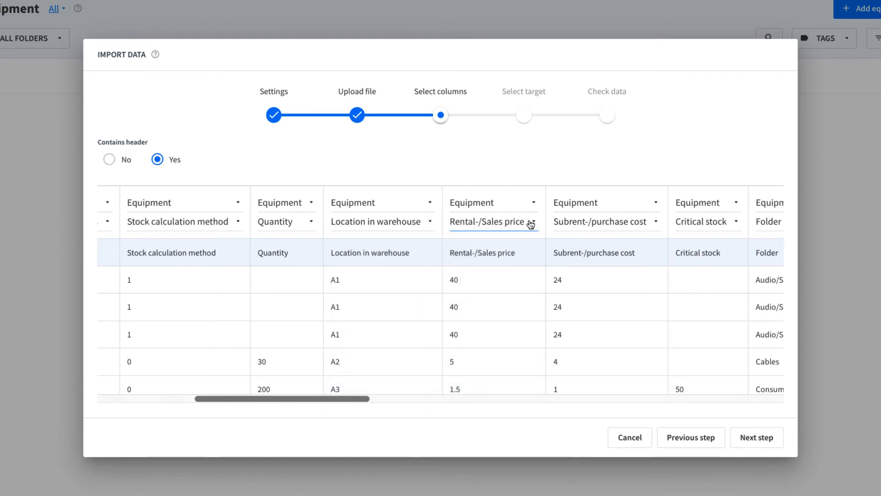
left_click(755, 438)
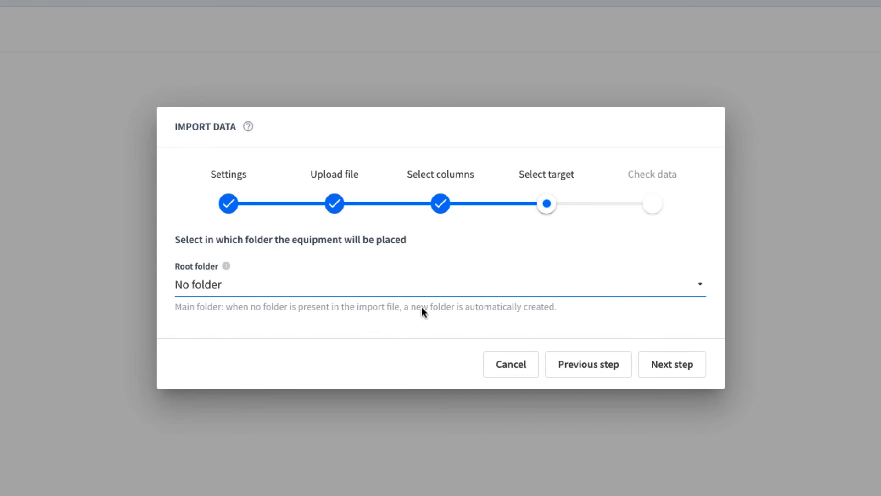
left_click(672, 364)
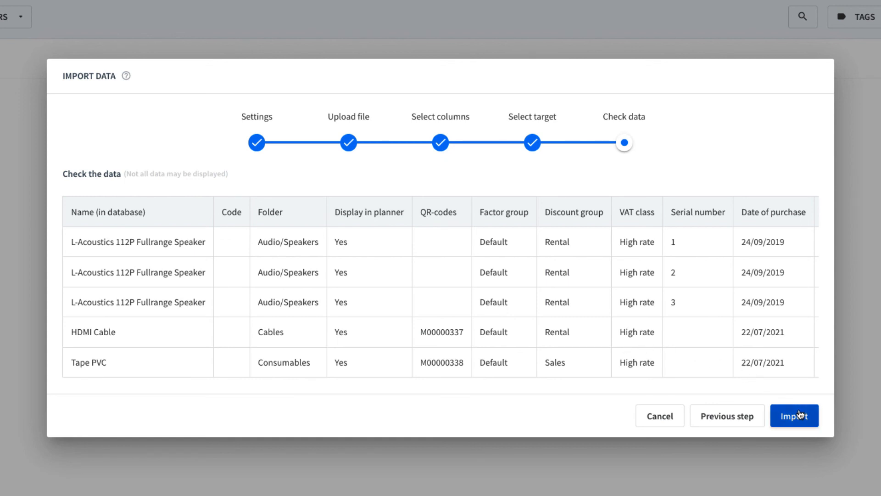
- Run the import, close the result summary and open the help (?) menu
left_click(793, 415)
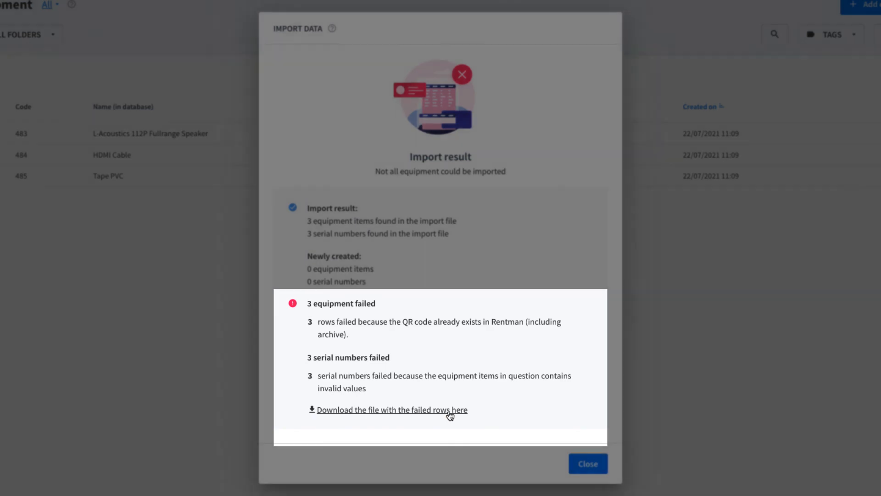
left_click(588, 462)
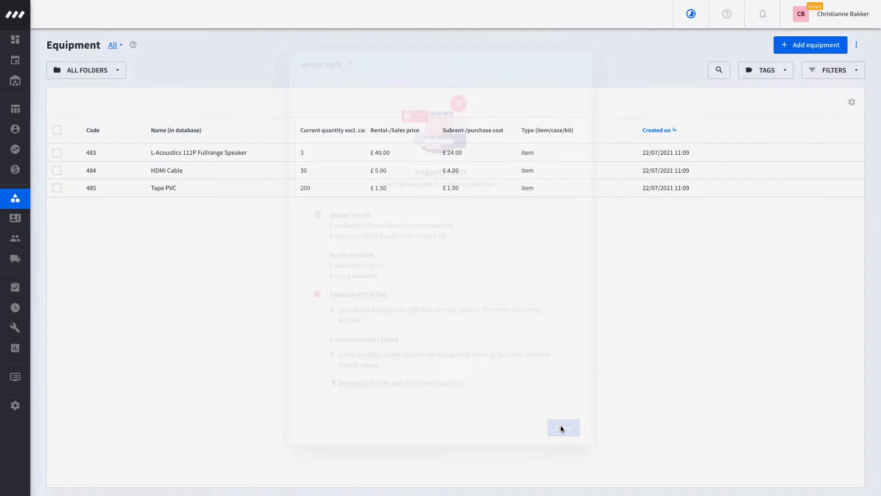
left_click(563, 428)
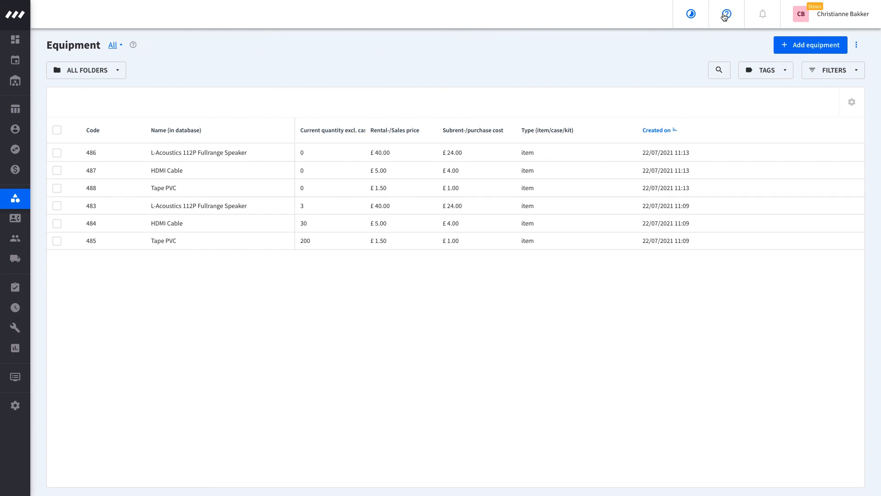
left_click(725, 13)
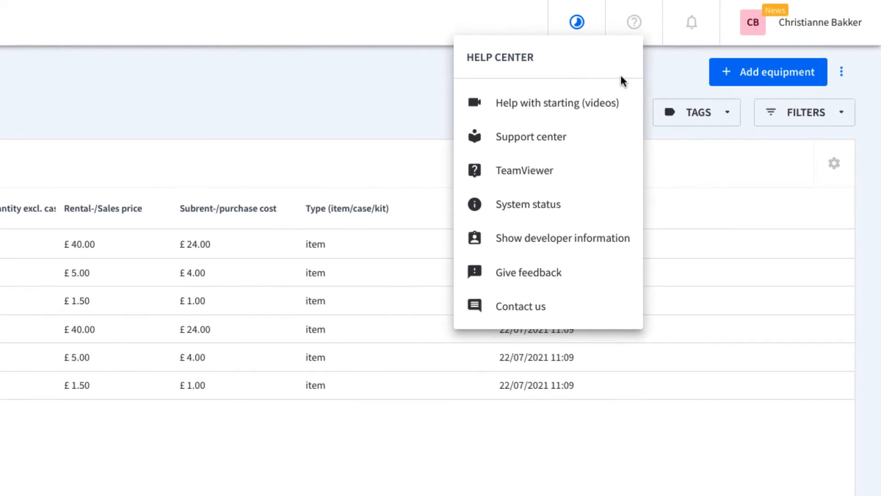